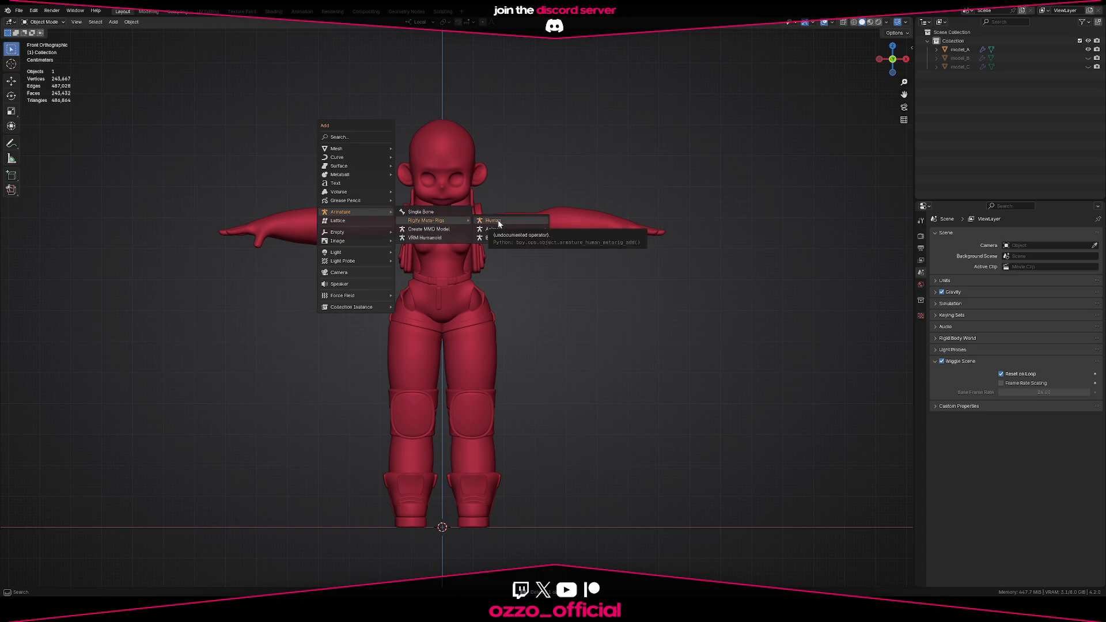
Add a Rigify Human meta-rig inside the red character
click(492, 220)
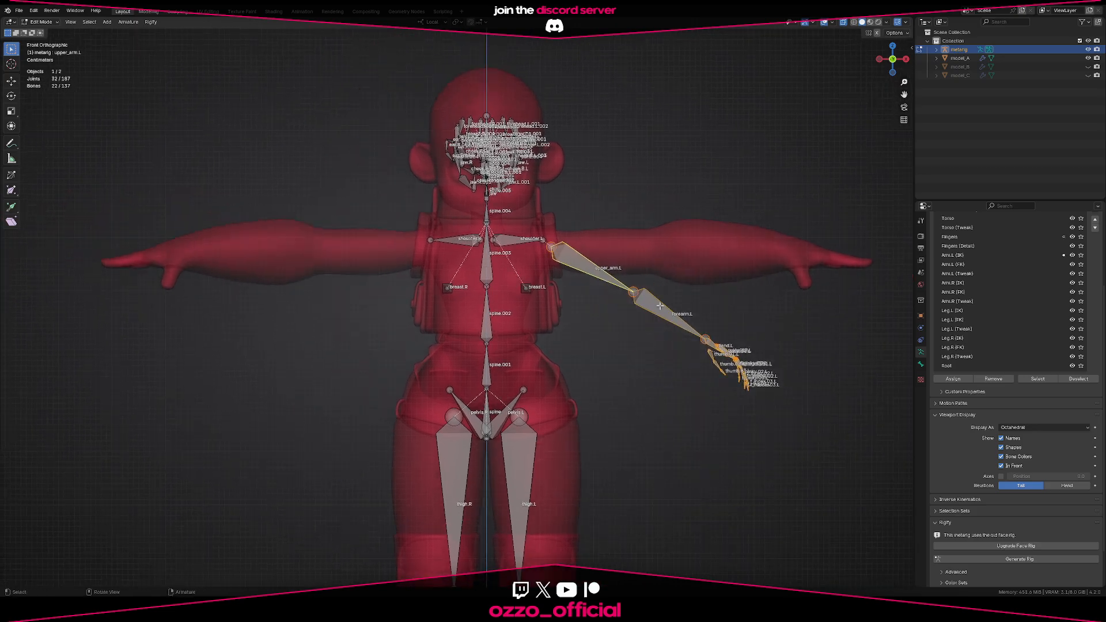
Symmetrize the left arm bones to the right side
right_click(657, 306)
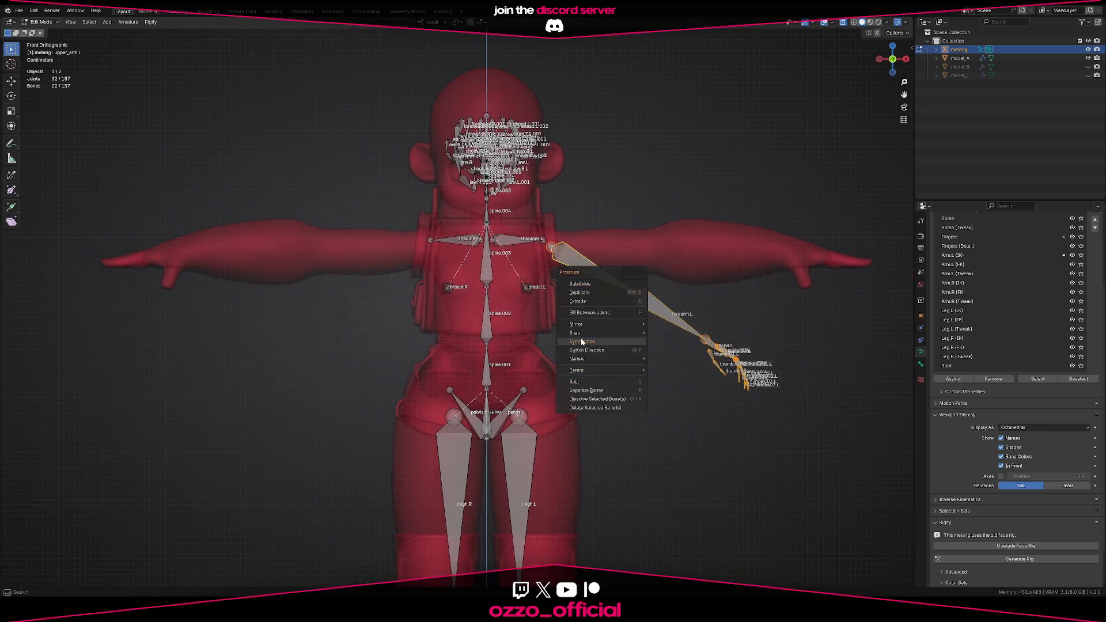
click(581, 341)
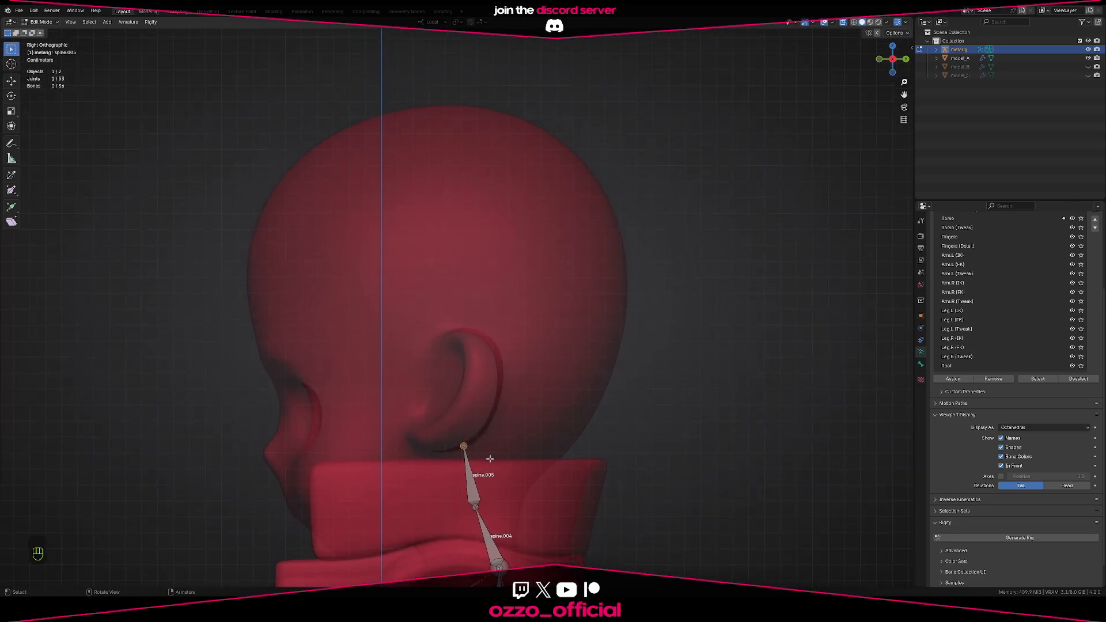
Extrude a head bone straight up from the neck tip into the skull
key(e)
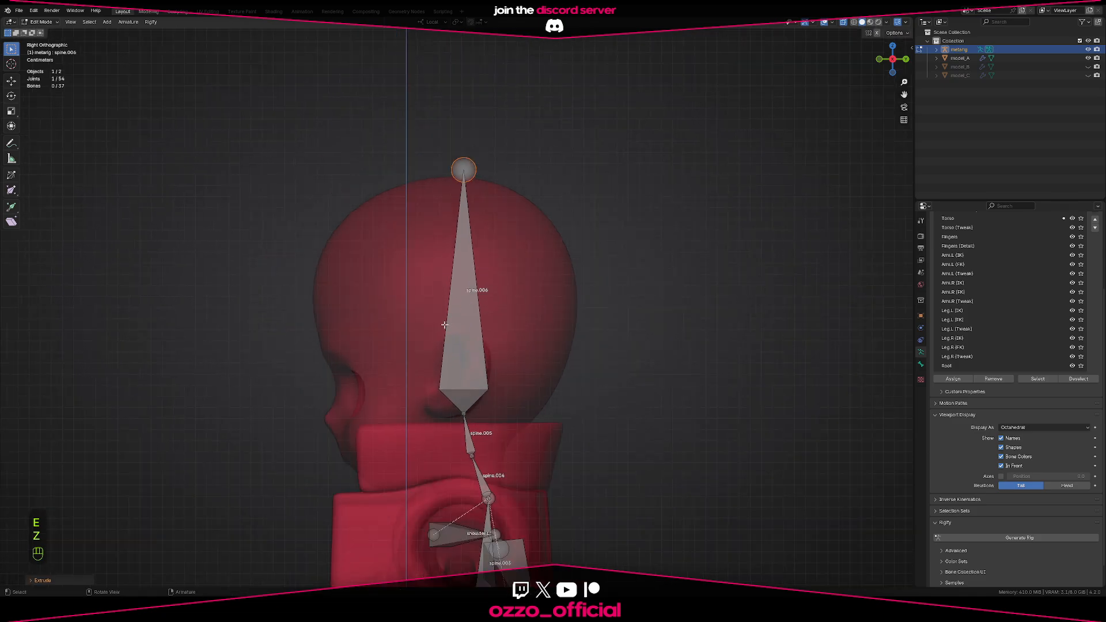
key(f2)
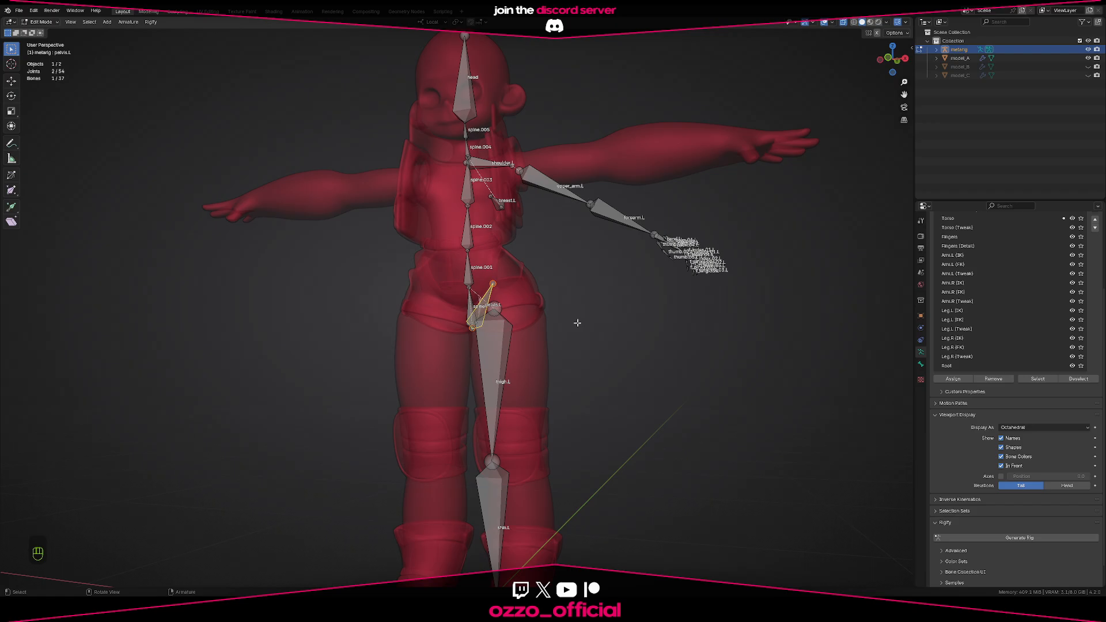
Delete the pelvis.L and pelvis.R bones
key(X)
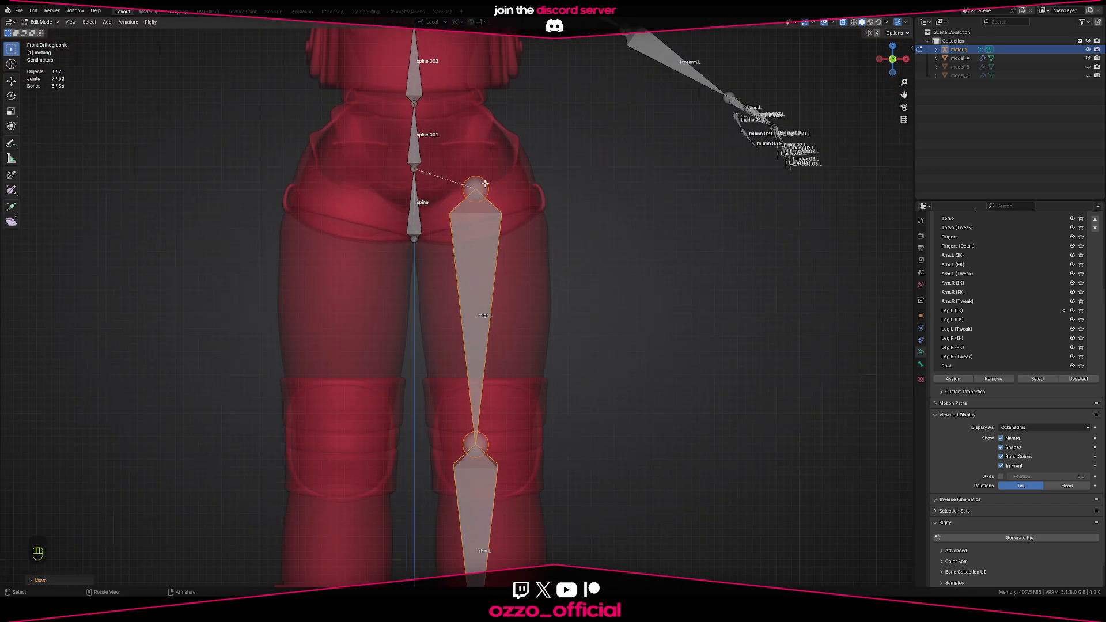
Move the left thigh's top joint into the hip
click(477, 186)
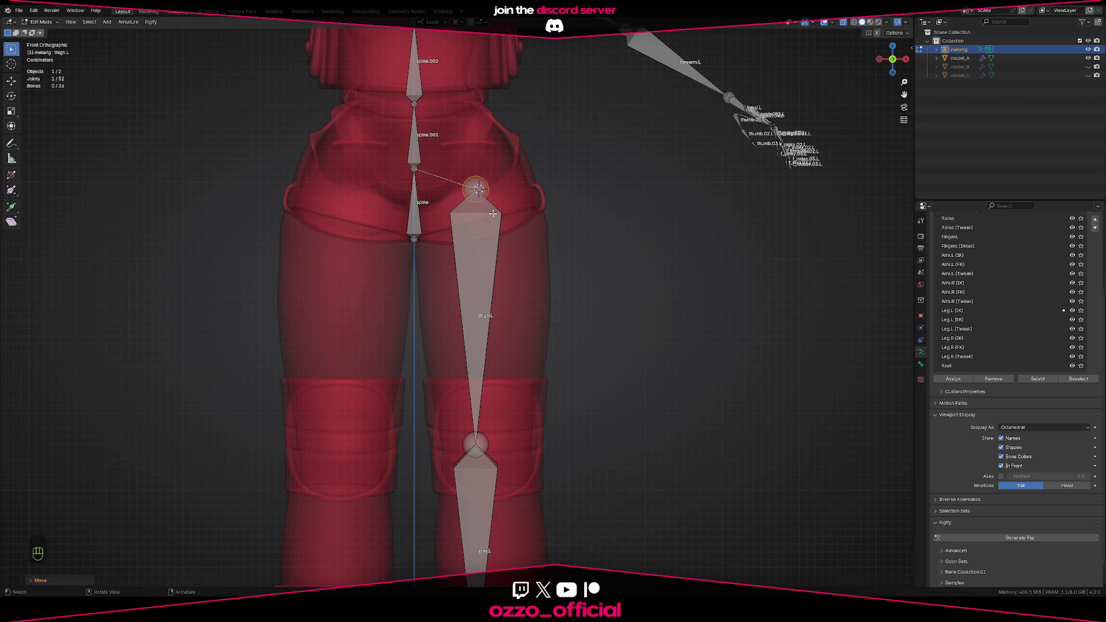
key(shift+s)
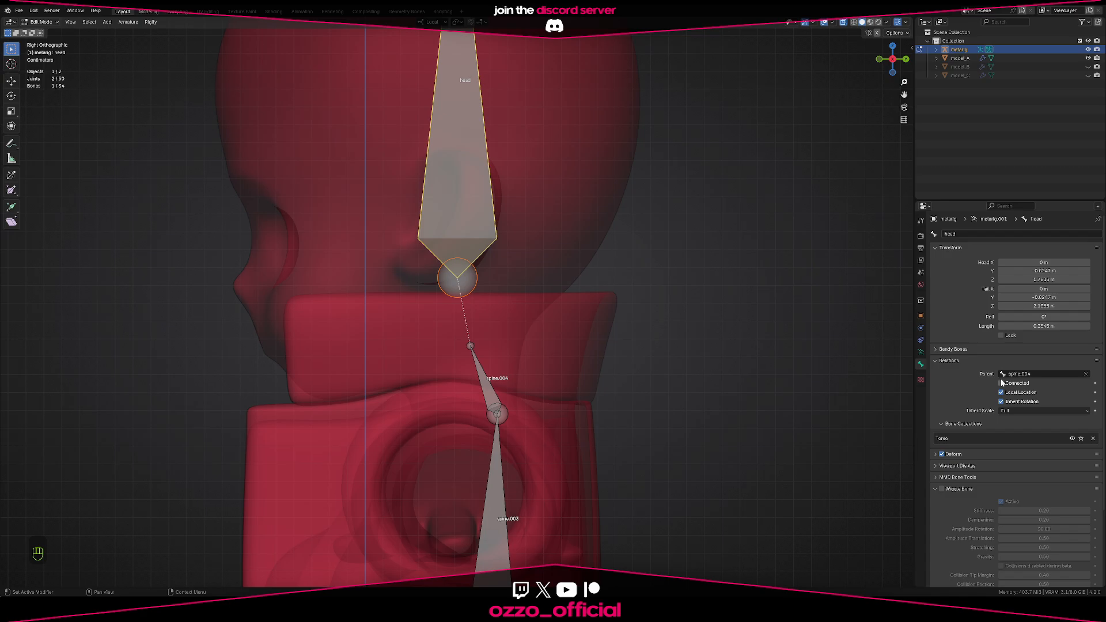
Rename bone spine.004 to 'neck'
key(F2)
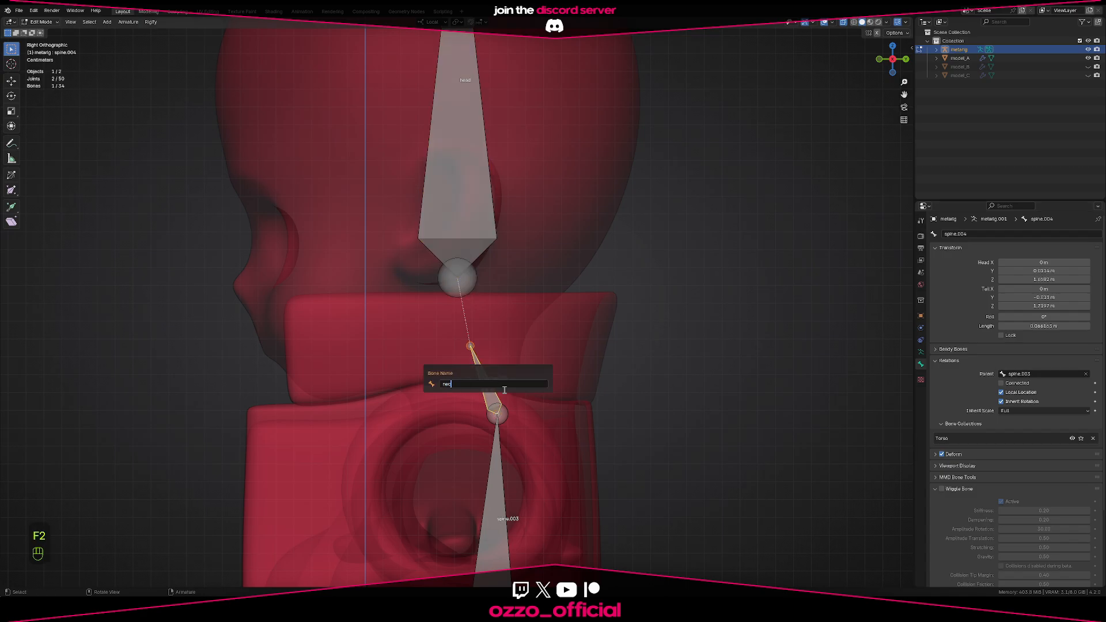
key(Return)
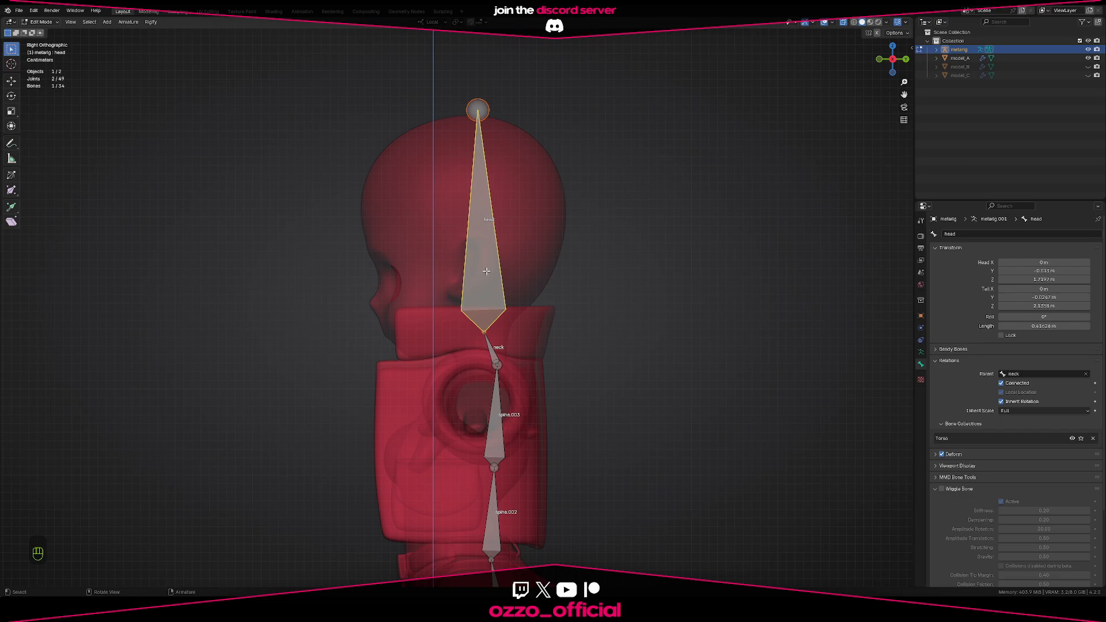
Scale the head bone along its length to span the skull
key(s)
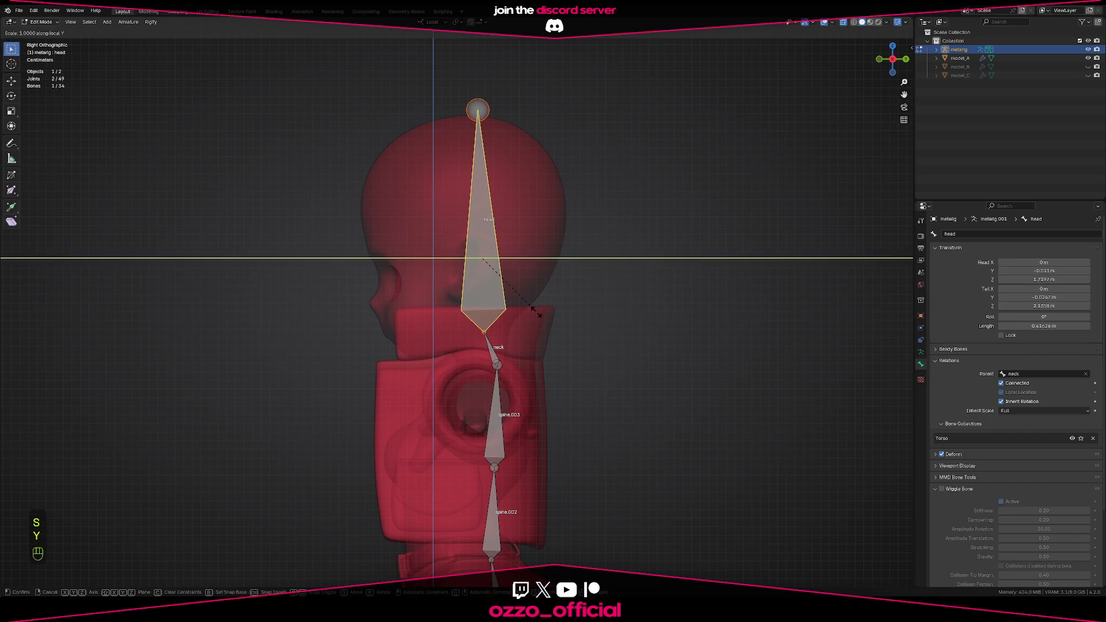
key(0)
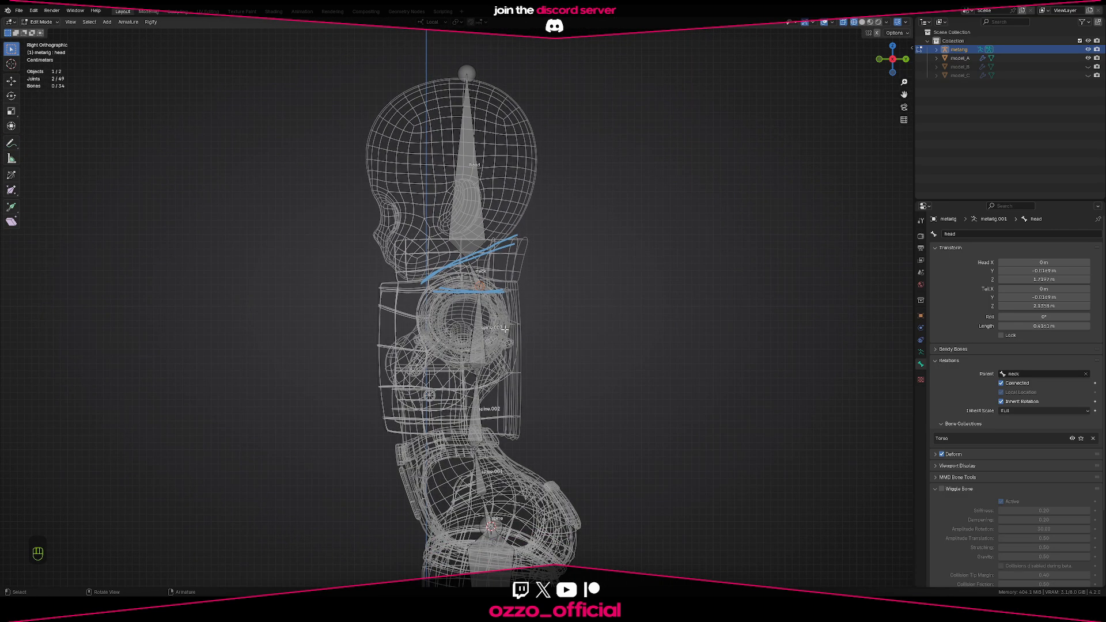
Switch the viewport back to Solid shading
key(s)
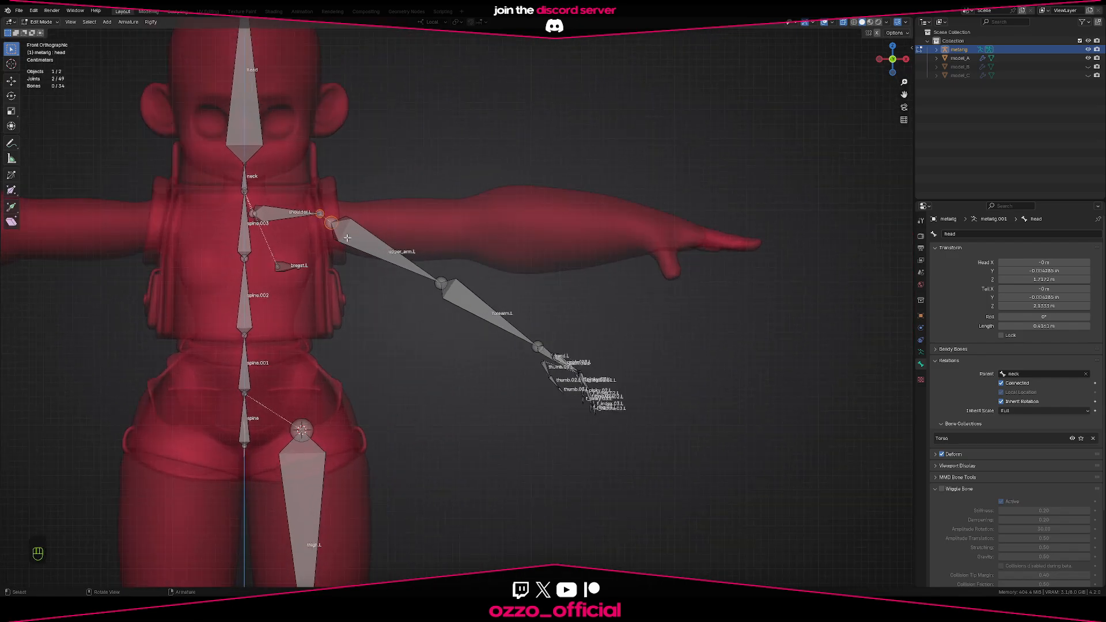
Select and remove the left hand's finger bones, then realign the hand bone along the arm
click(366, 245)
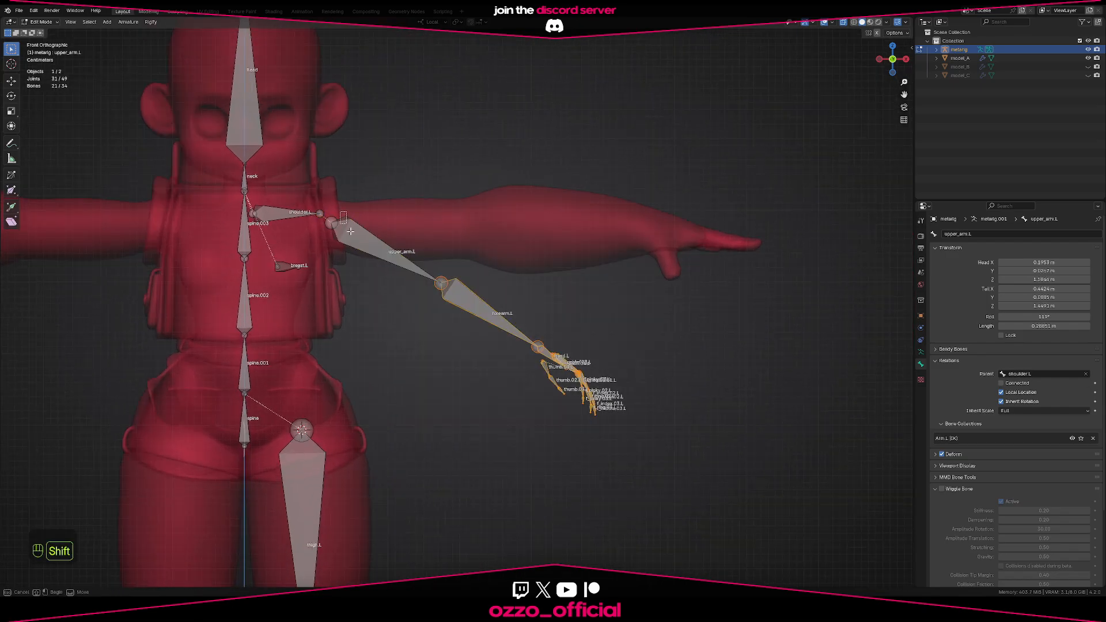
drag(345, 226, 327, 224)
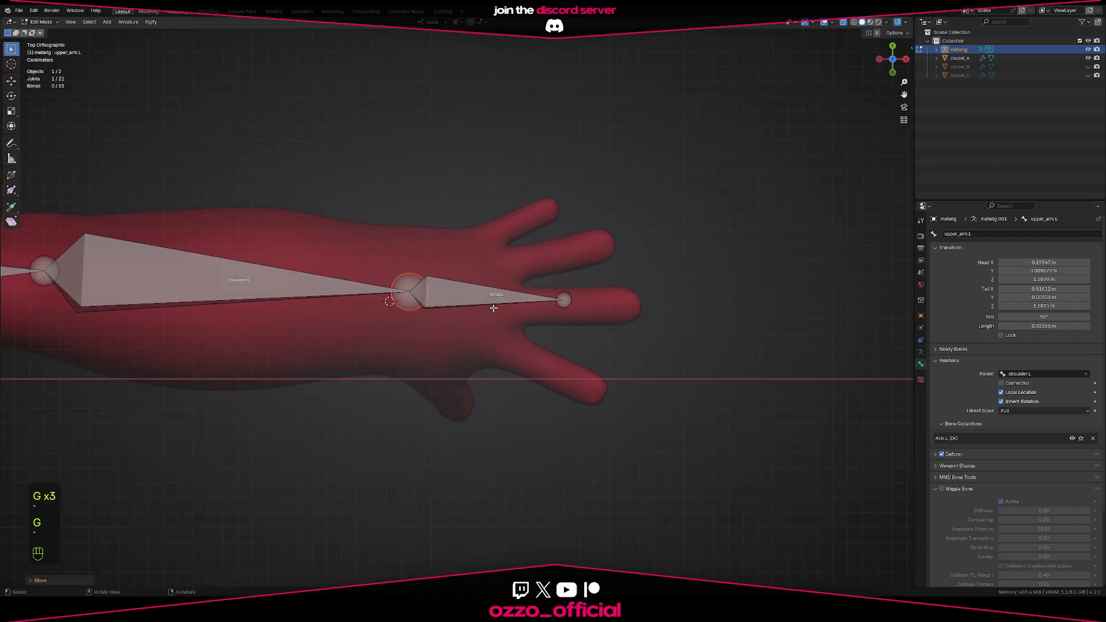
key(KP_1)
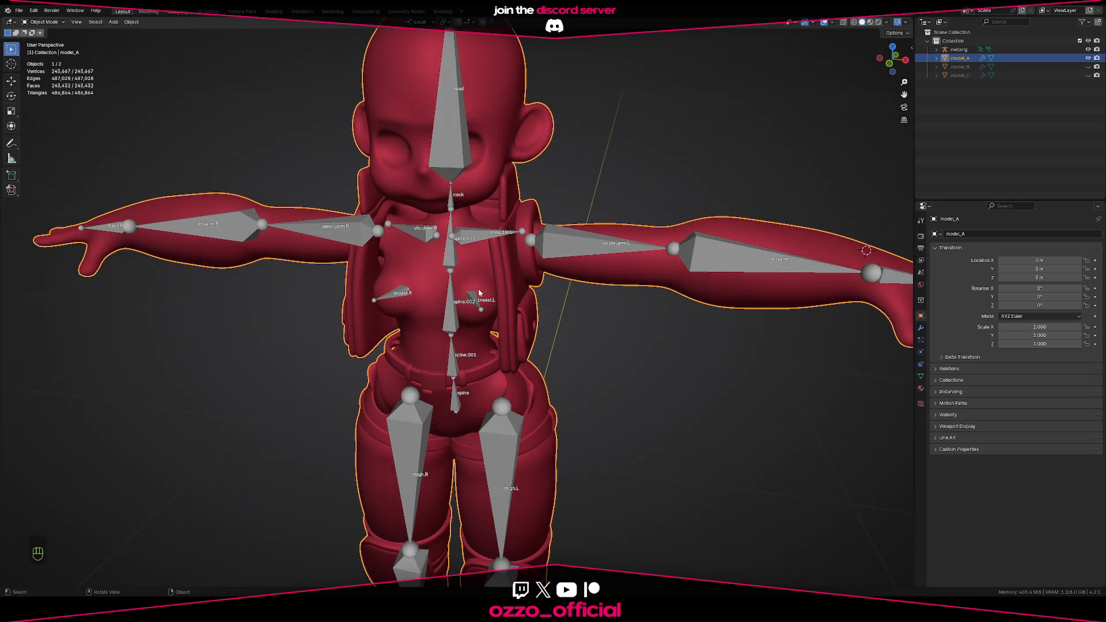
Parent the character mesh to the metarig With Automatic Weights
click(957, 49)
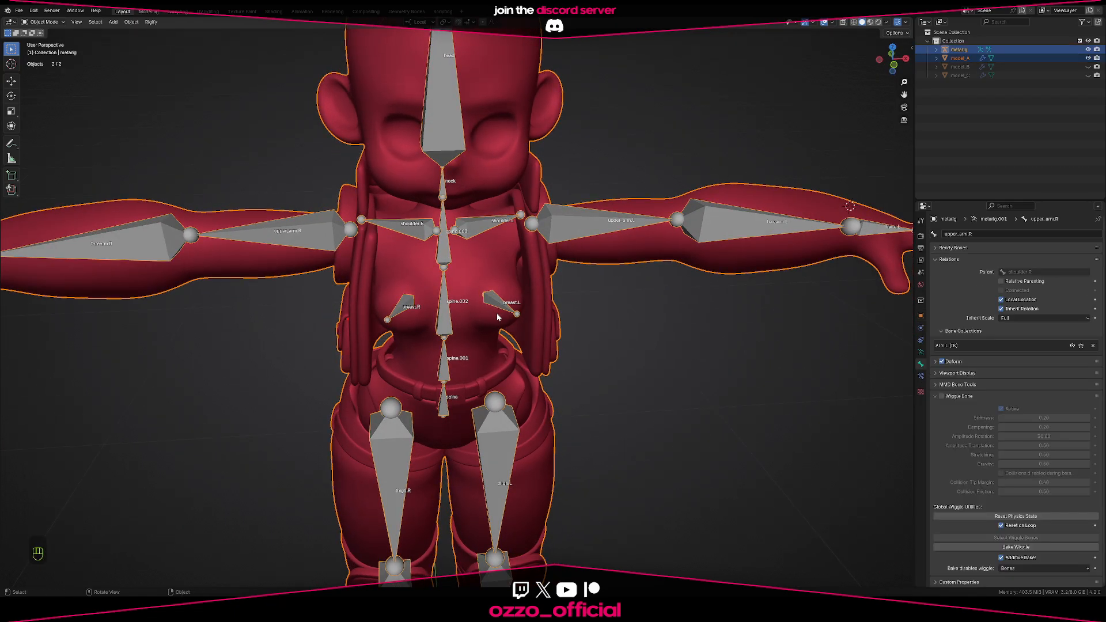
key(Ctrl+P)
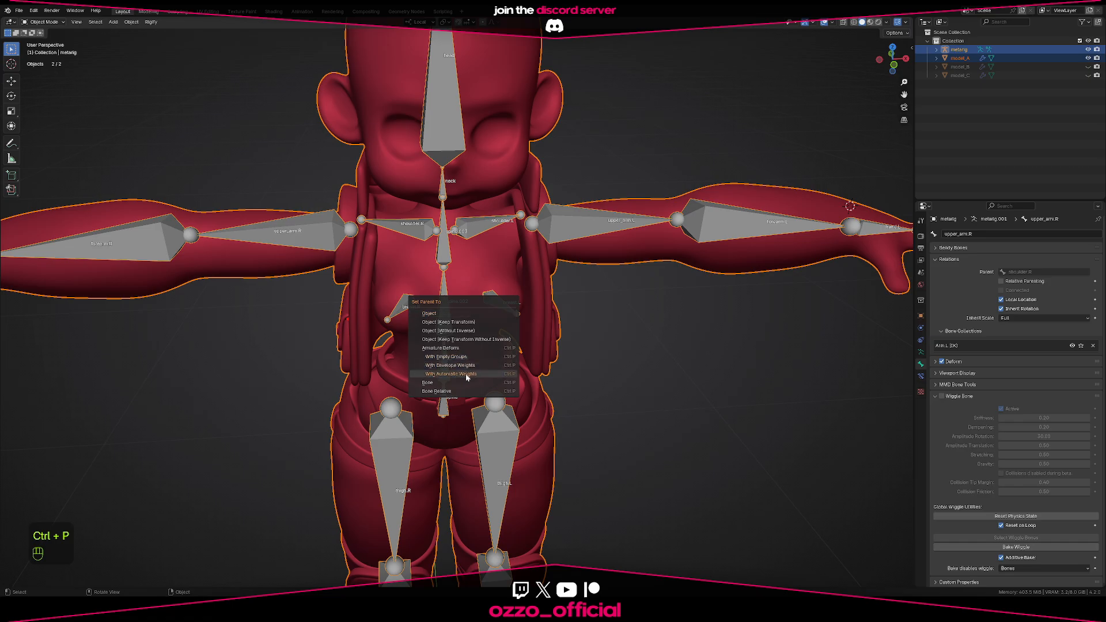
click(452, 374)
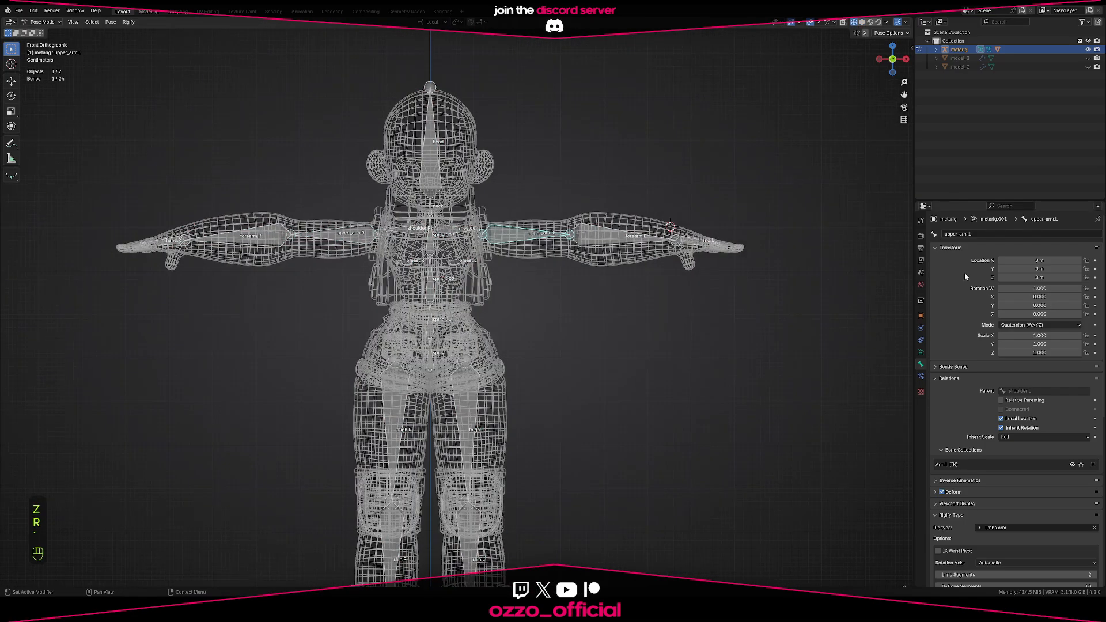
Select a red character arm bone to test how posing deforms the mesh
click(920, 249)
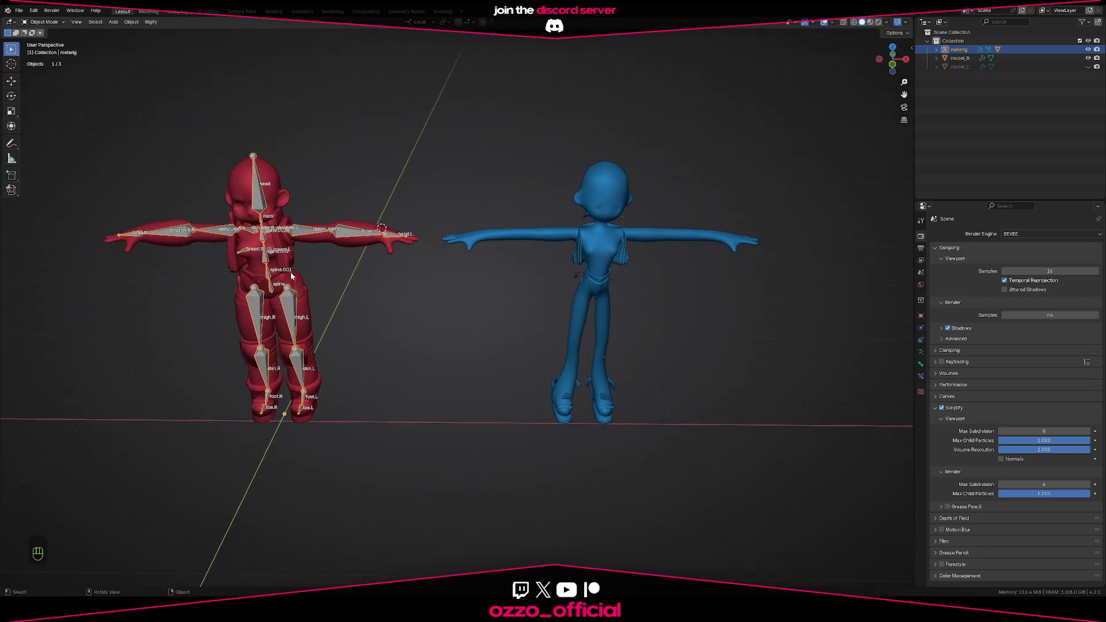
Duplicate the red metarig onto the blue model, orbit to check alignment, then enter Pose Mode
key(shift+d)
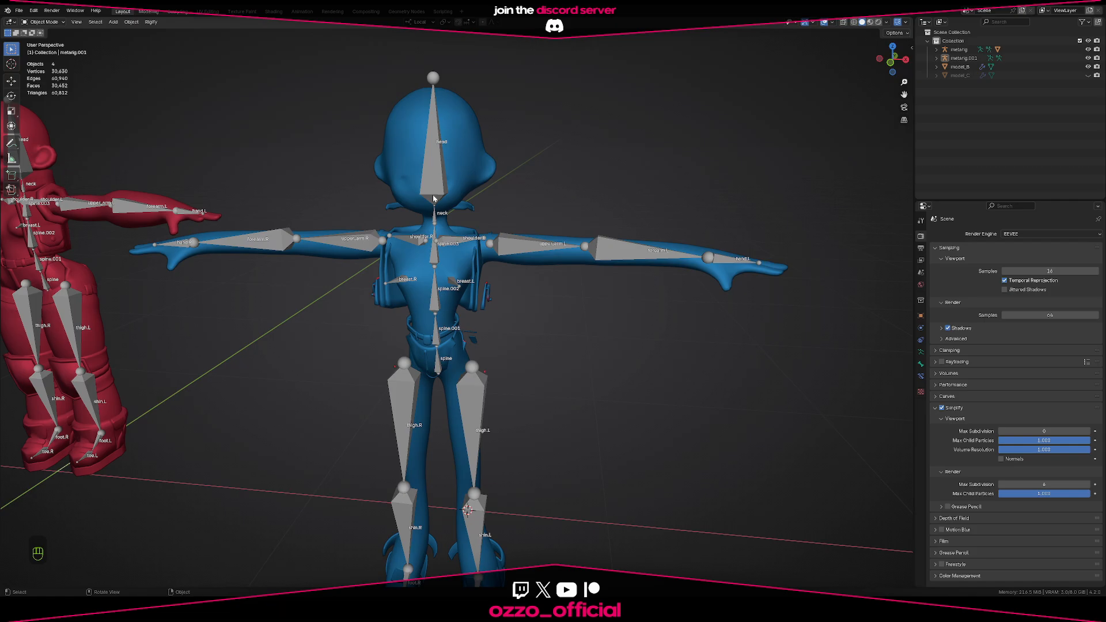
mouse_move(580, 206)
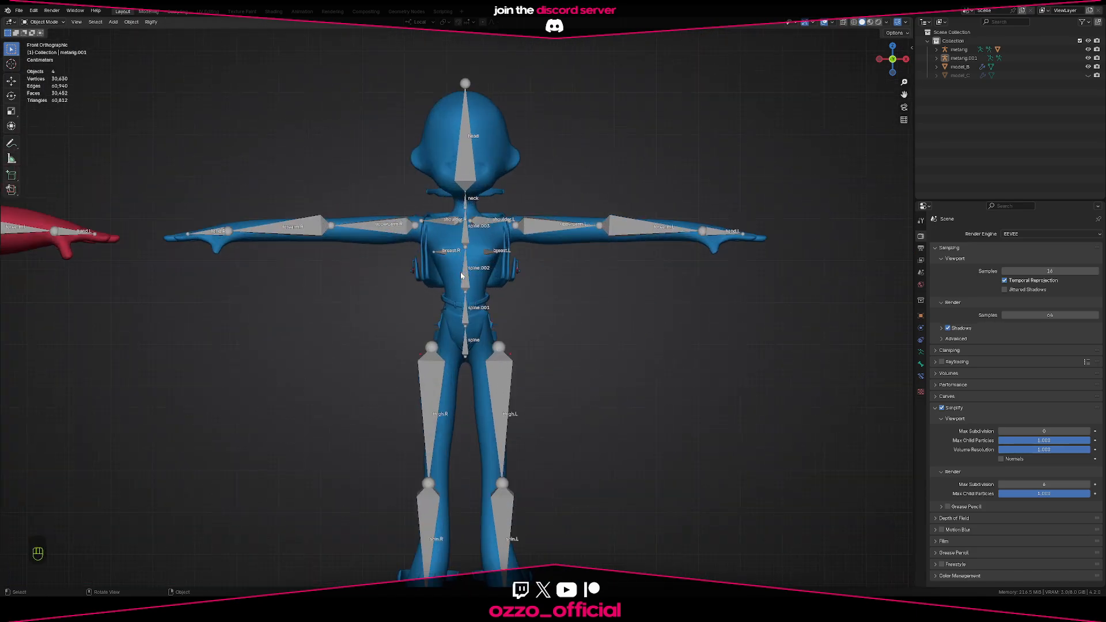
drag(458, 282, 486, 264)
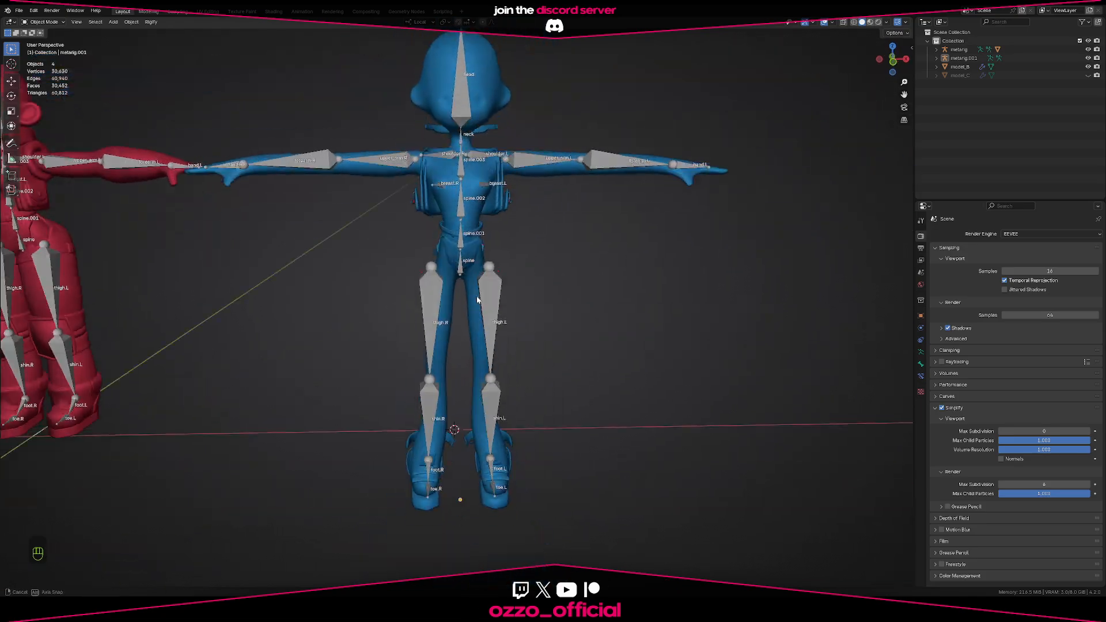
drag(477, 299, 497, 278)
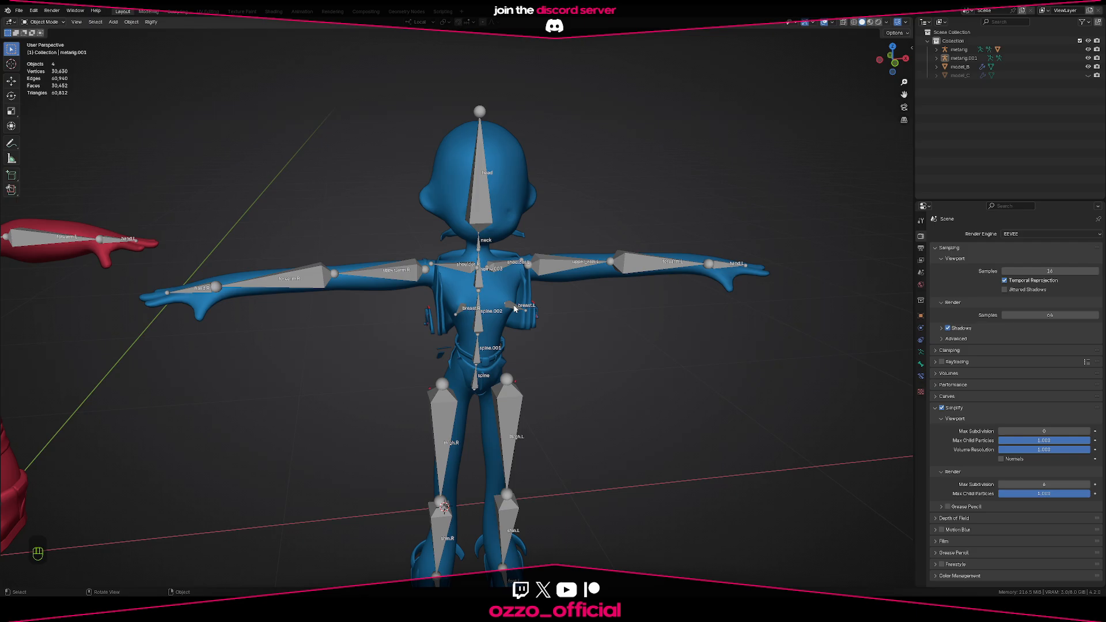
key(Ctrl+Tab)
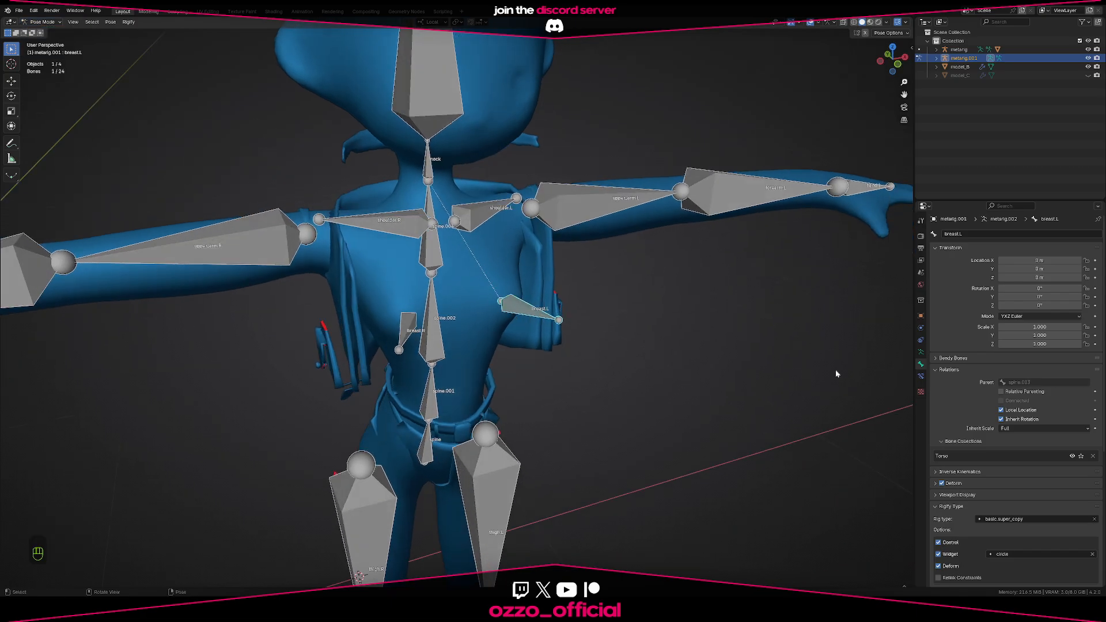
mouse_move(906, 445)
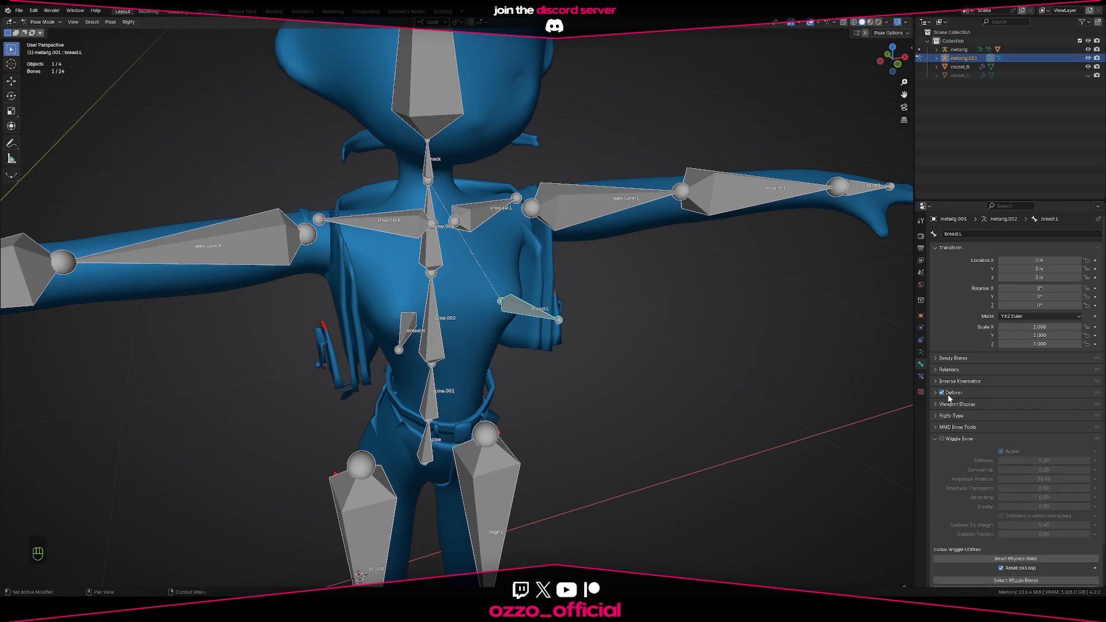
Uncheck the Deform option in Bone Properties for breast.L
click(935, 392)
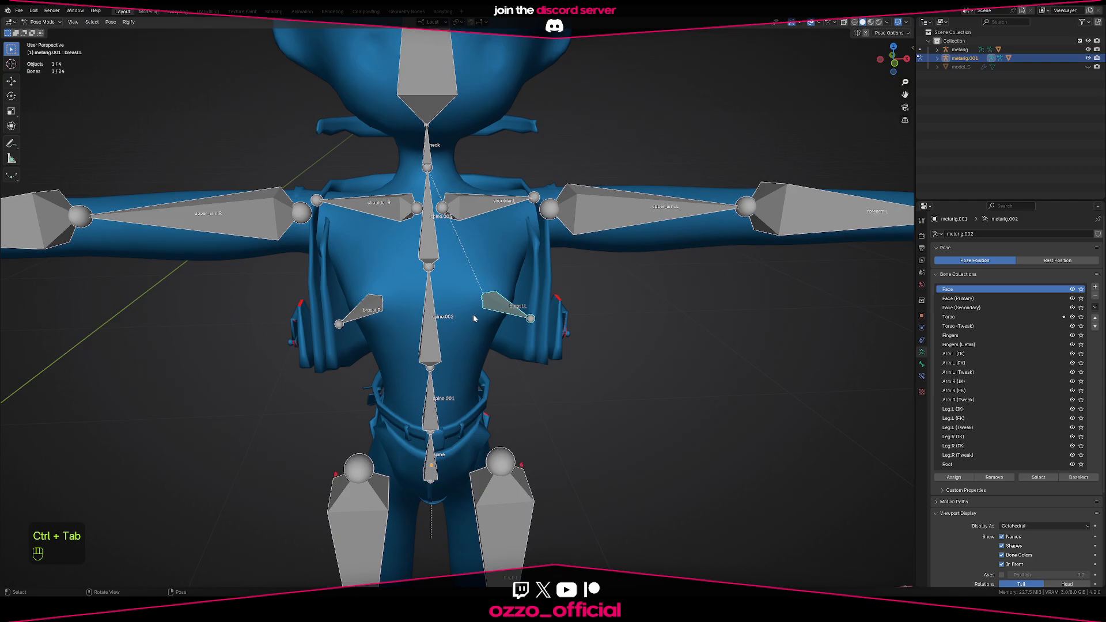
mouse_move(495, 311)
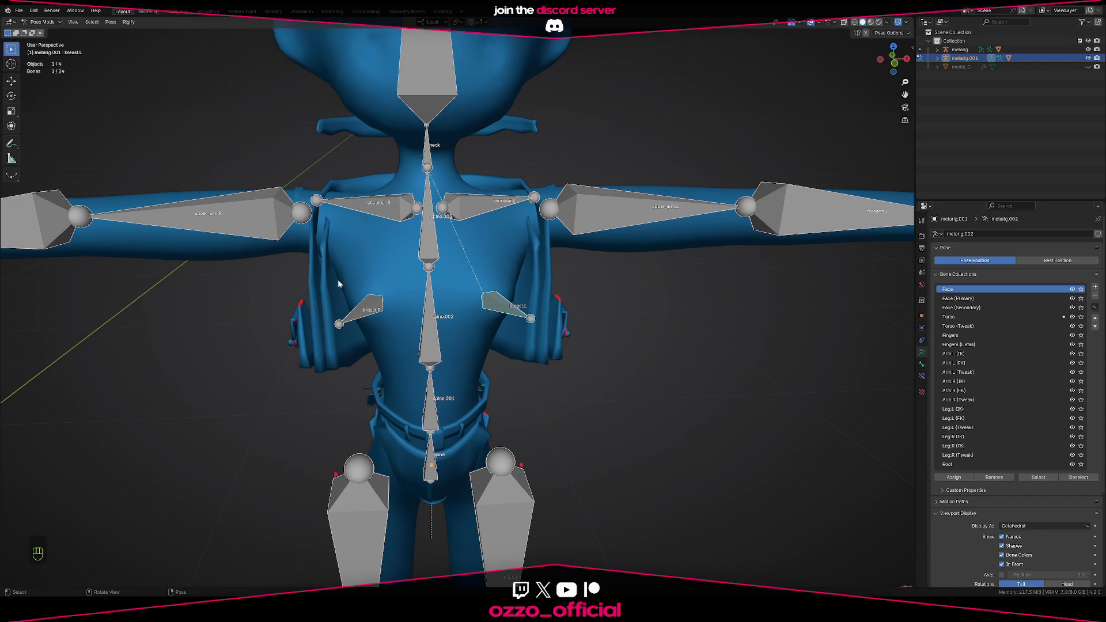
Duplicate the dark blue rig's selected upper-body bones with Shift+D
key(KP_1)
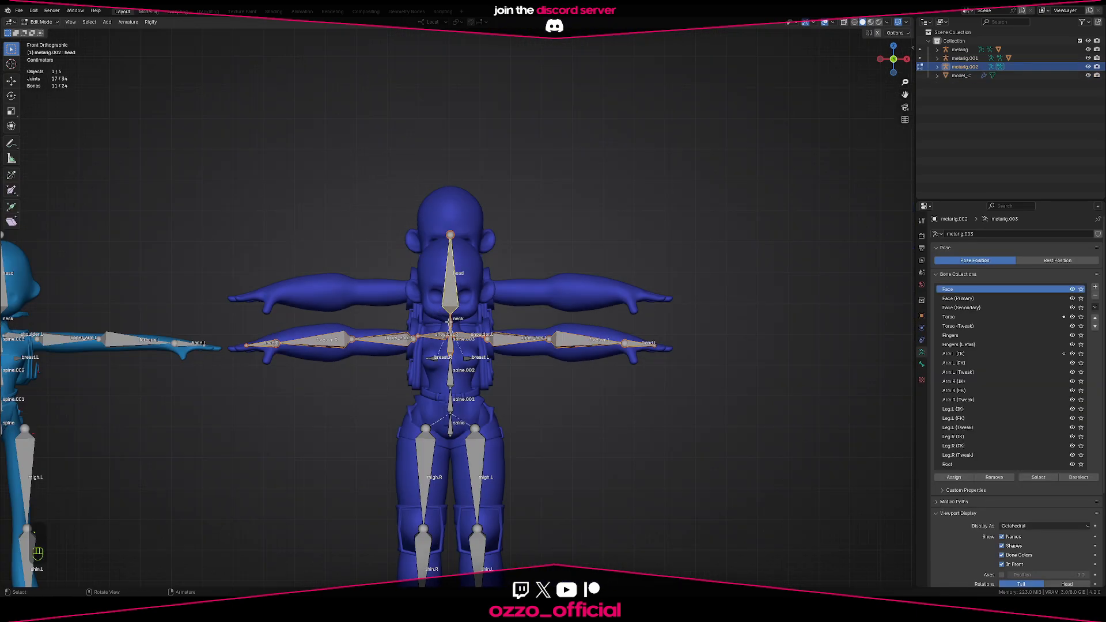
key(shift+d)
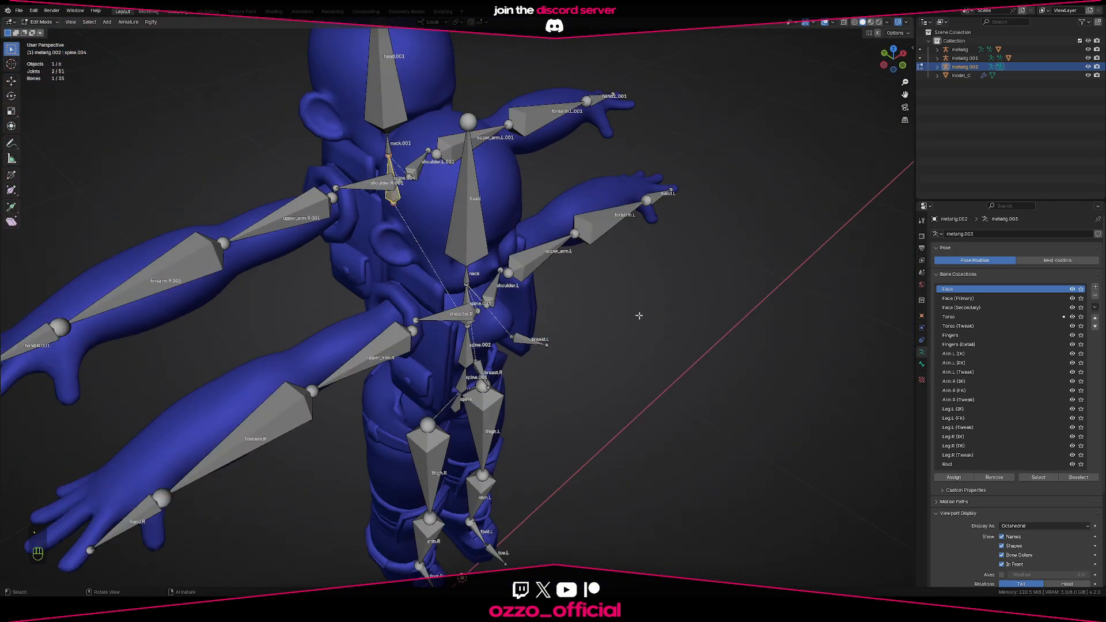
Zoom to the duplicated left arm, toggle Edit Mode on and off, and rotate
drag(638, 315, 554, 346)
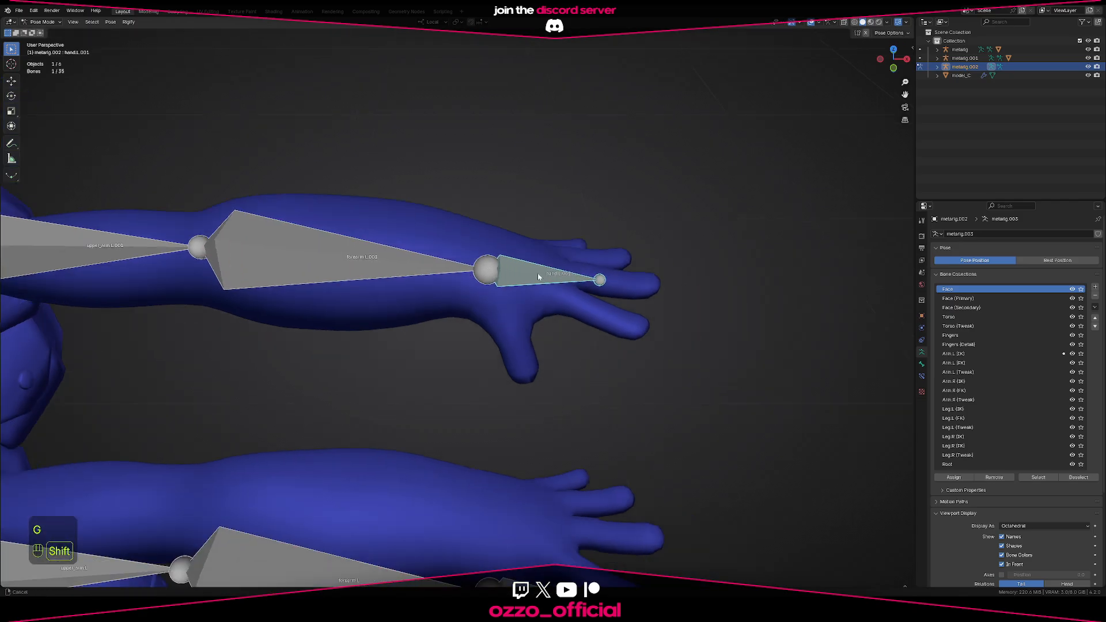
key(Tab)
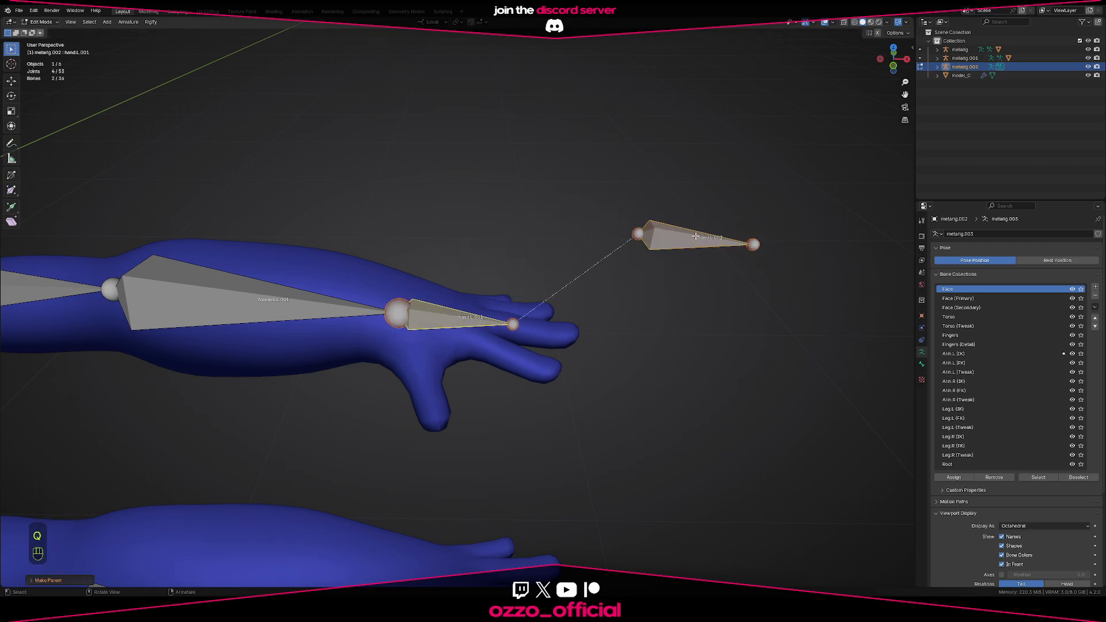
key(Tab)
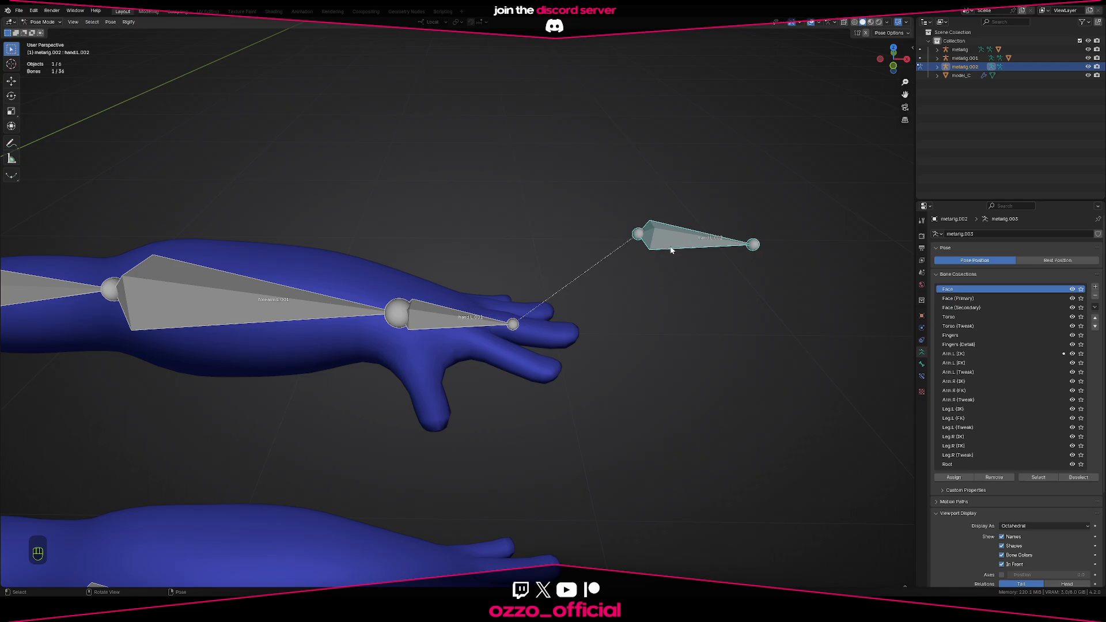
key(r)
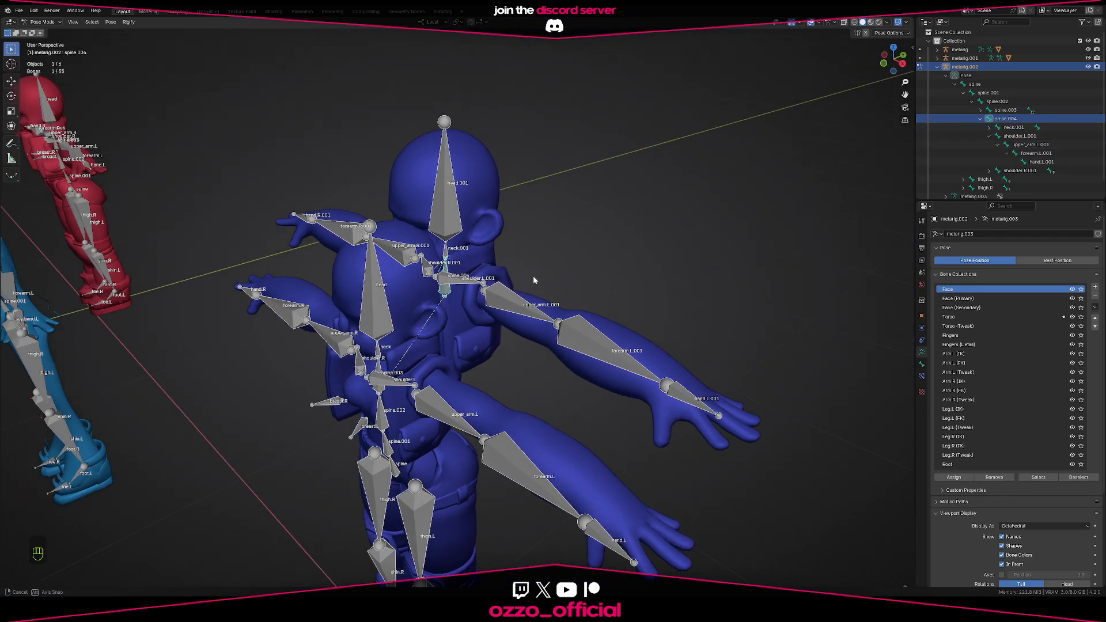
drag(533, 280, 519, 346)
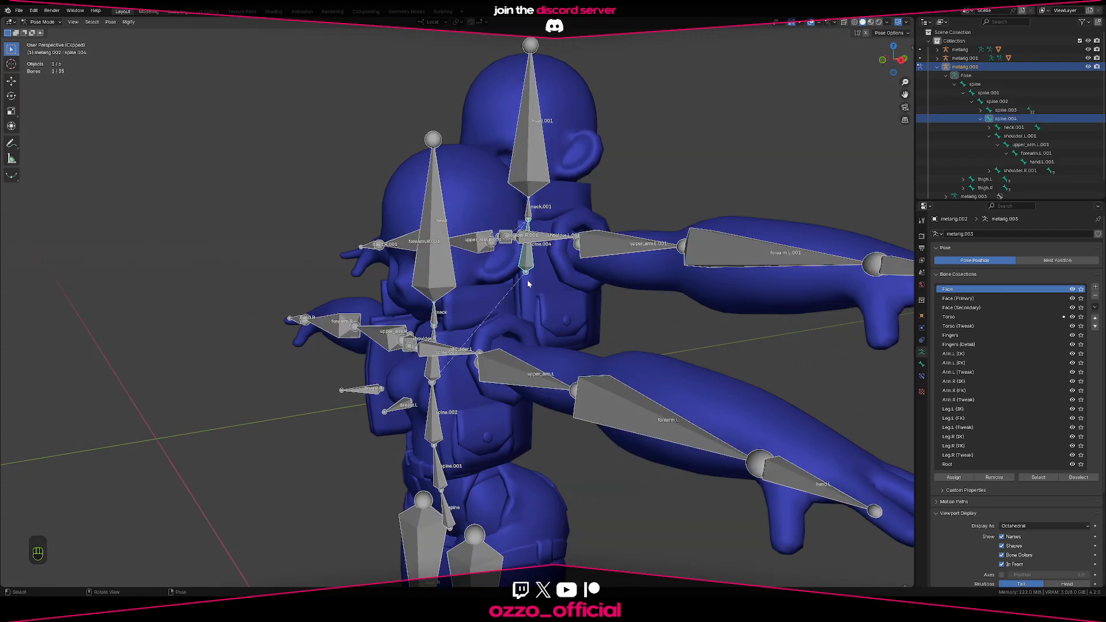
Parent neck to spine.004 with Keep Offset, undo the Connected attempt, and exit Edit Mode
key(Tab)
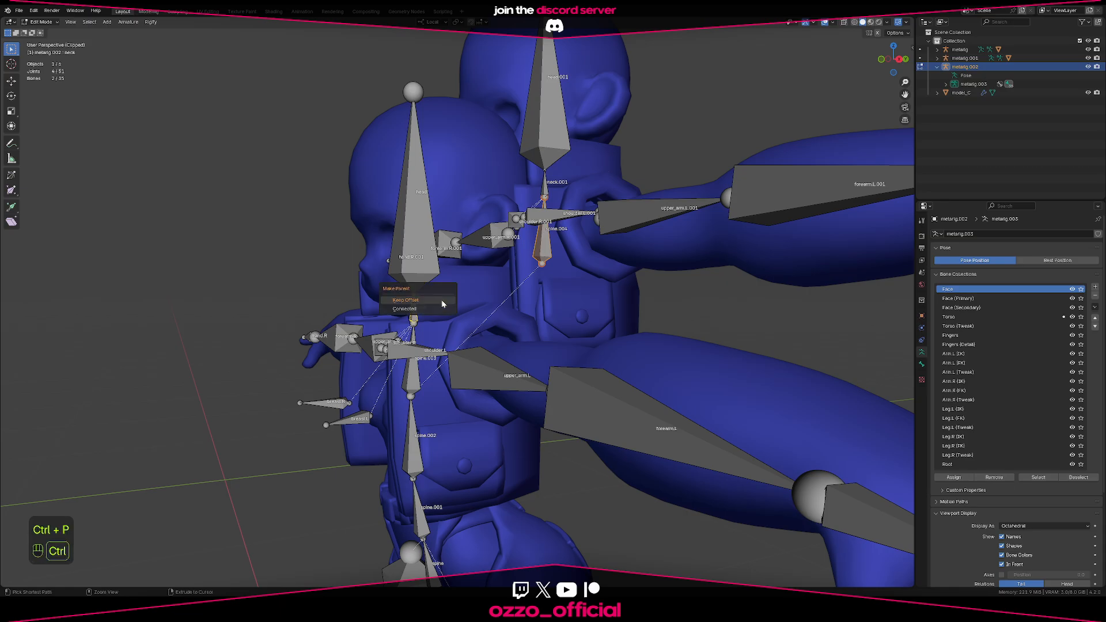
click(404, 300)
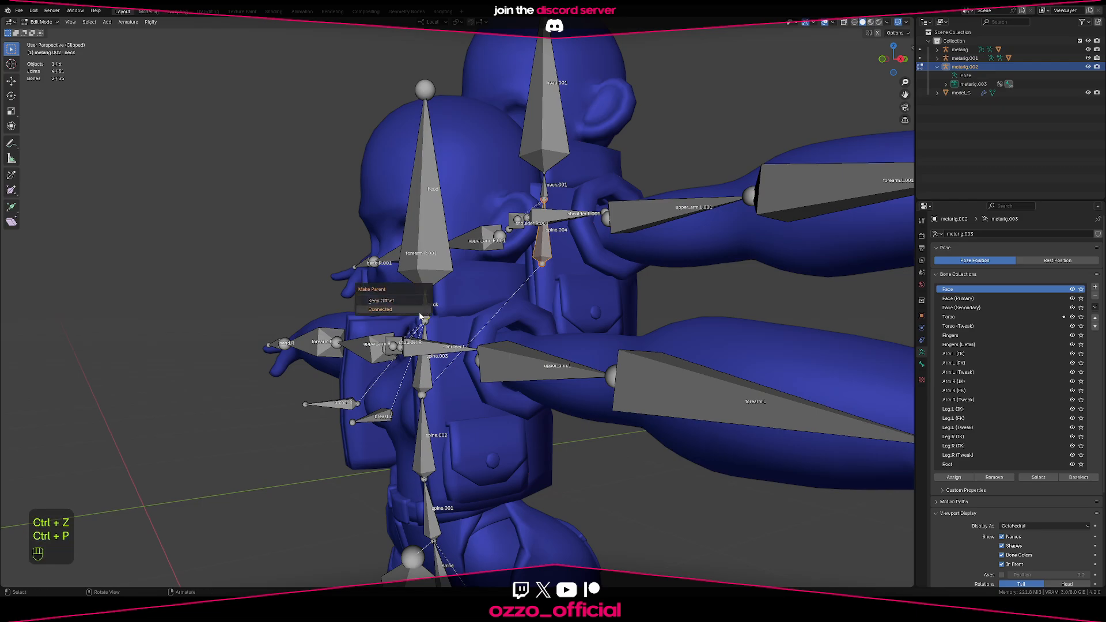
click(377, 289)
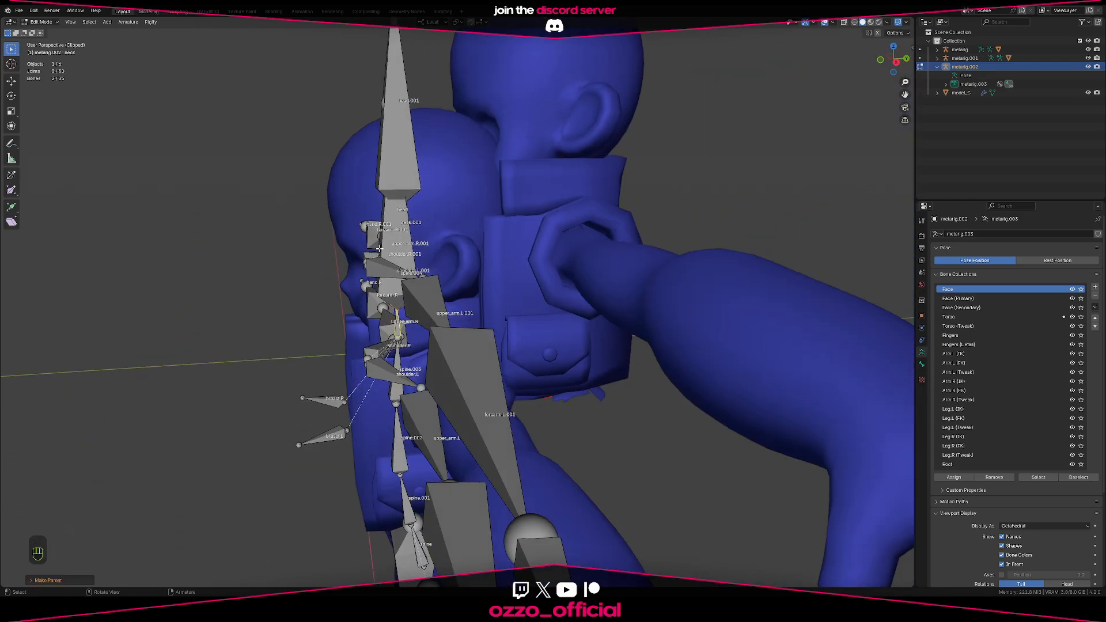
key(Ctrl+Z)
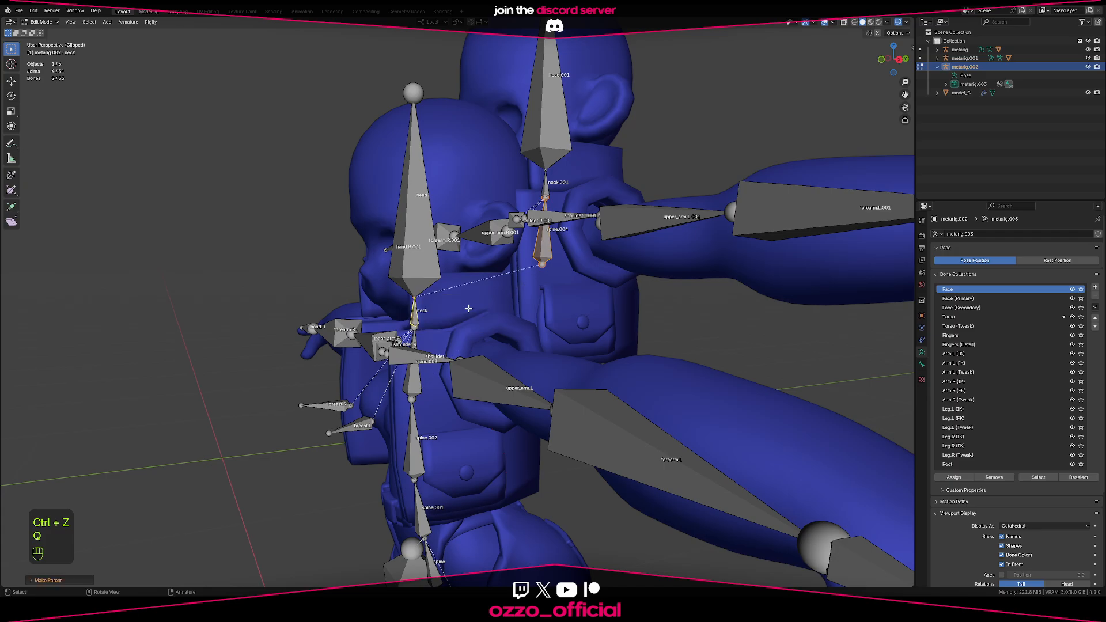
key(Tab)
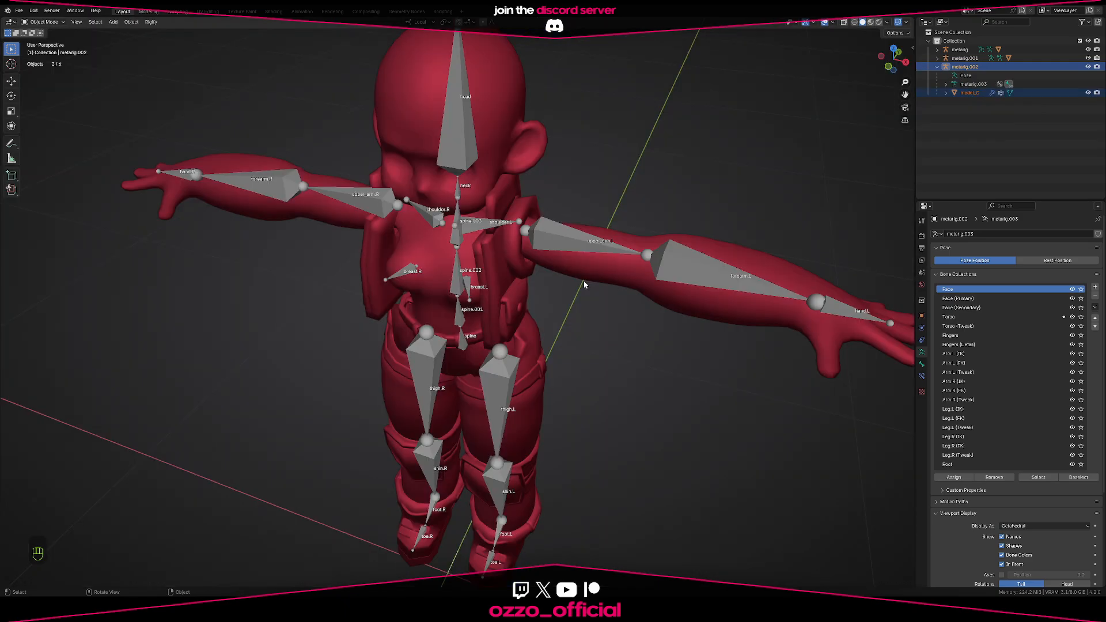
Add a Limit Rotation bone constraint to shoulder.L on the red metarig in Pose Mode
click(959, 49)
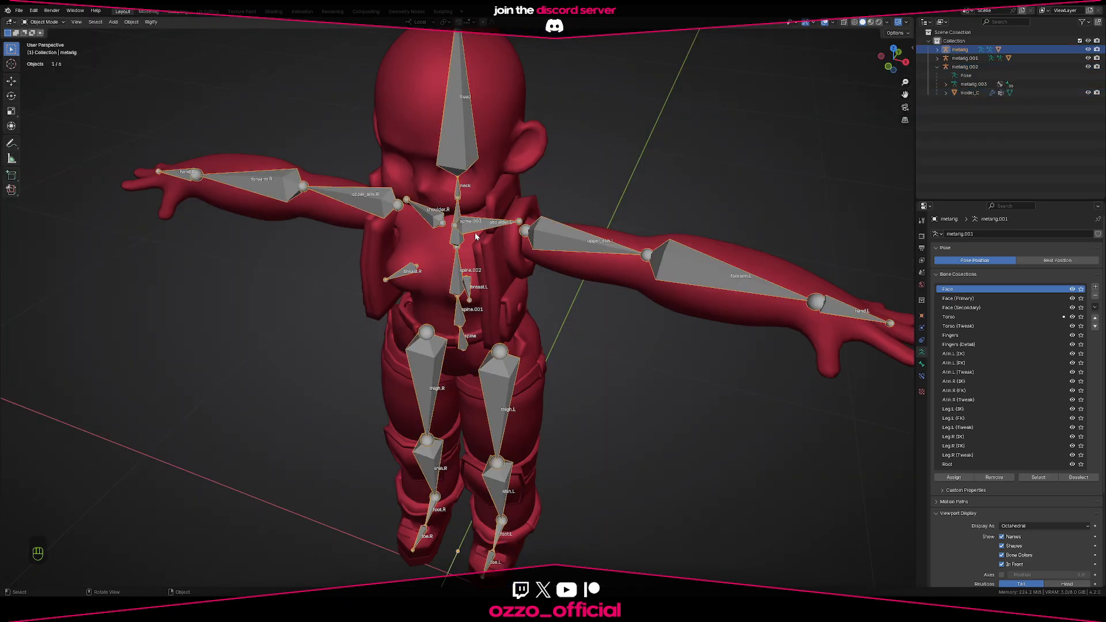
key(Ctrl+Tab)
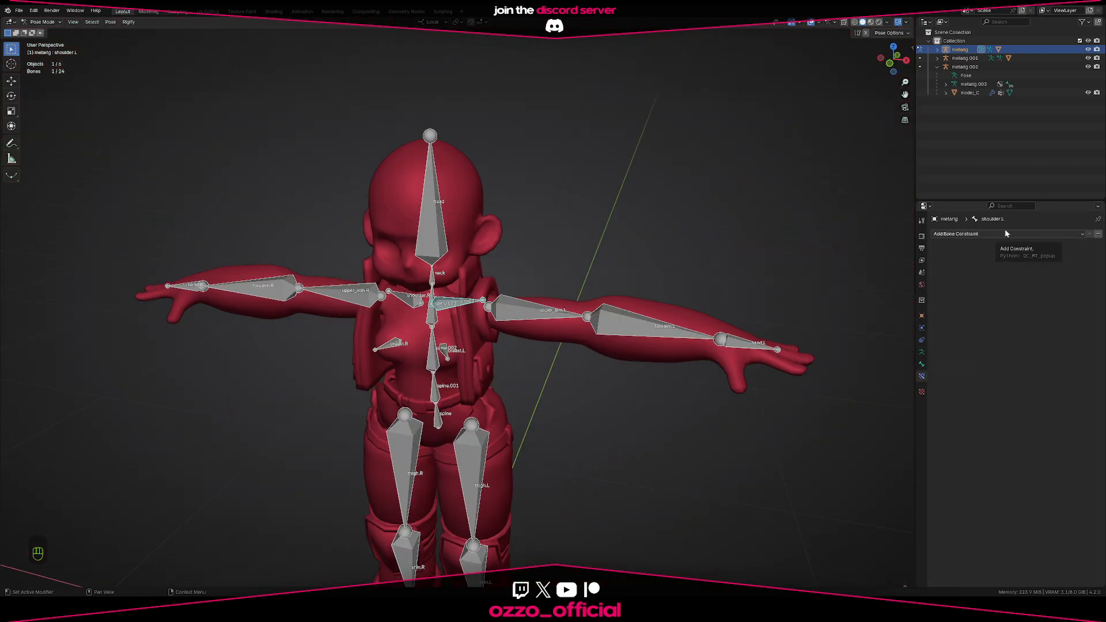
click(956, 234)
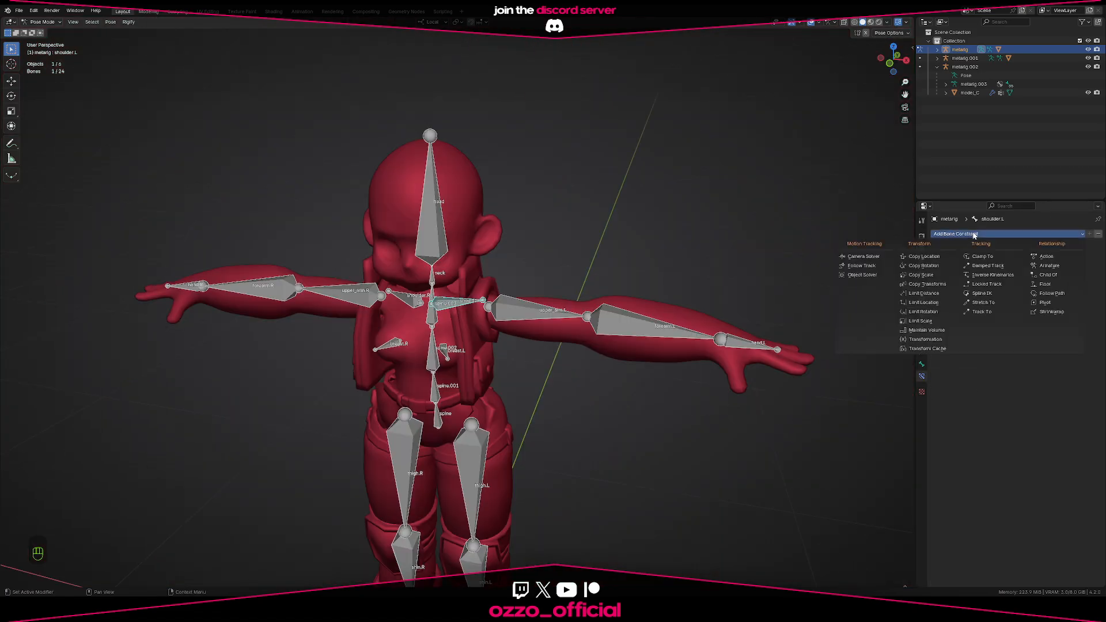
click(923, 311)
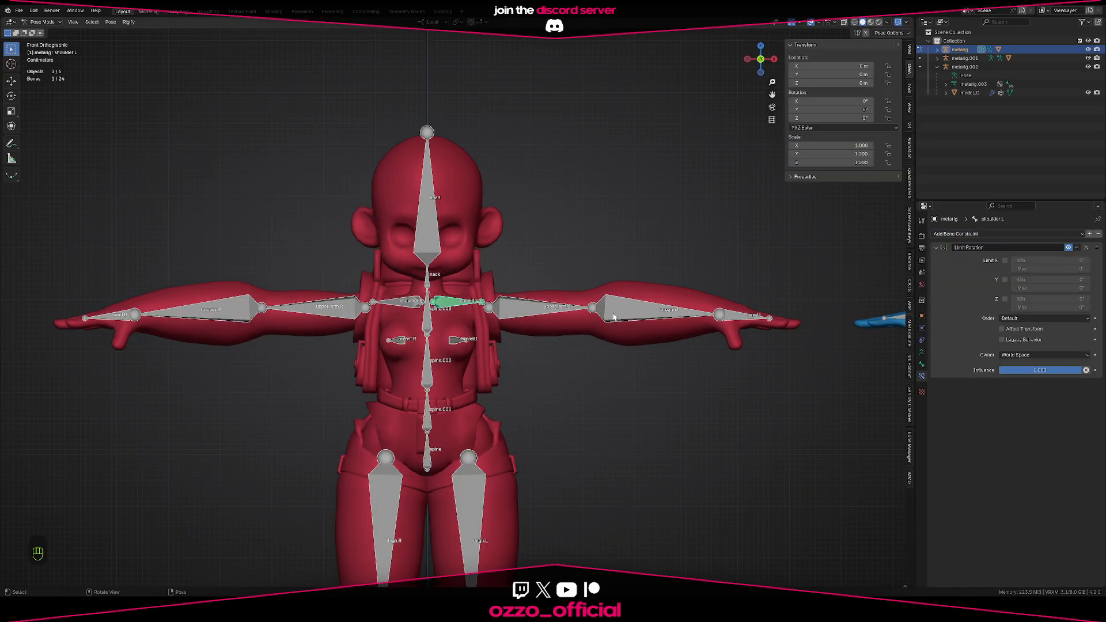
mouse_move(687, 456)
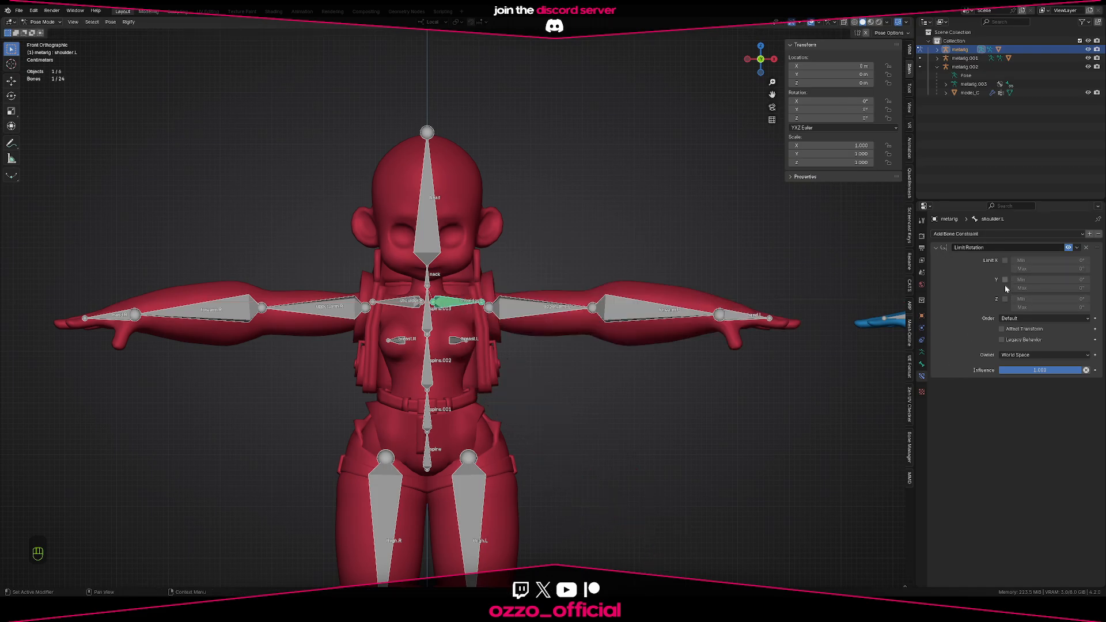
Enable Limit X with Local Space owner, then rotate the left shoulder to test it
click(1003, 260)
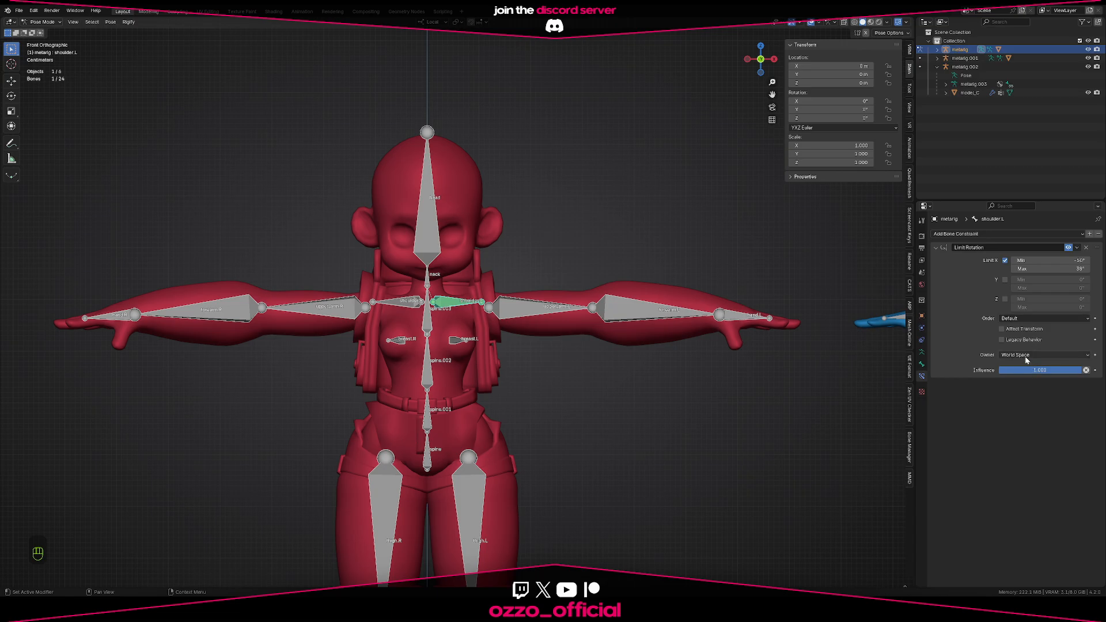
click(1043, 355)
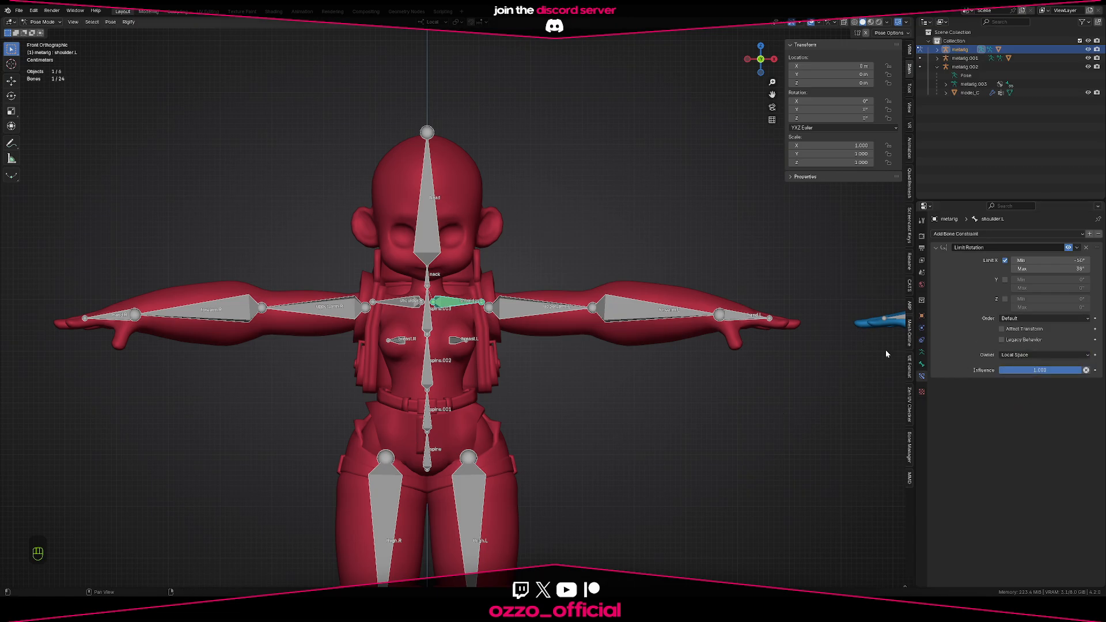
key(r)
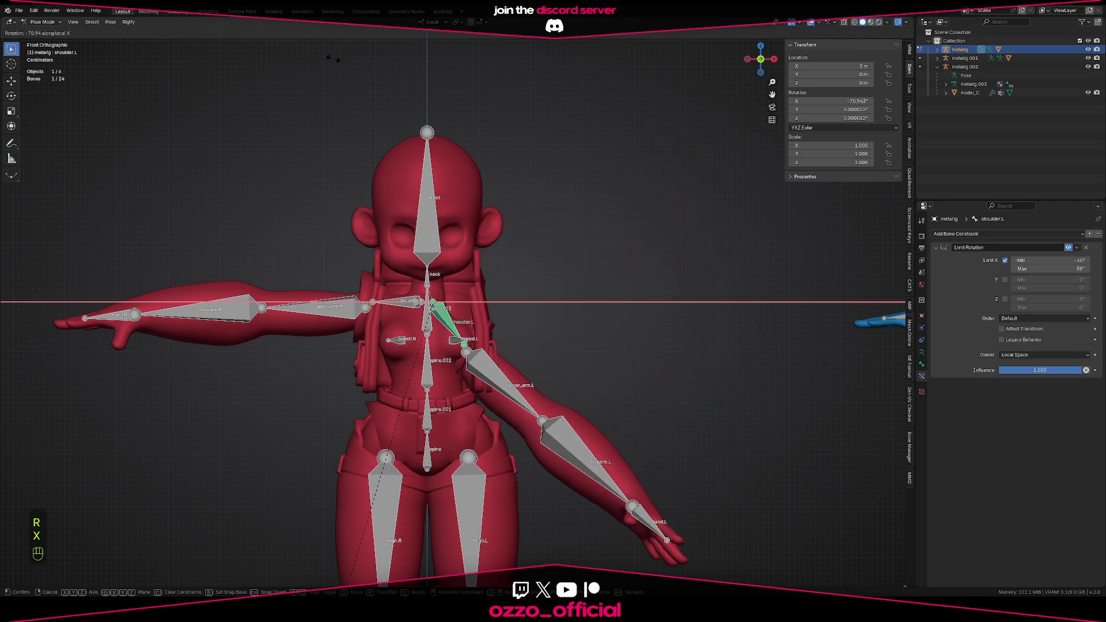